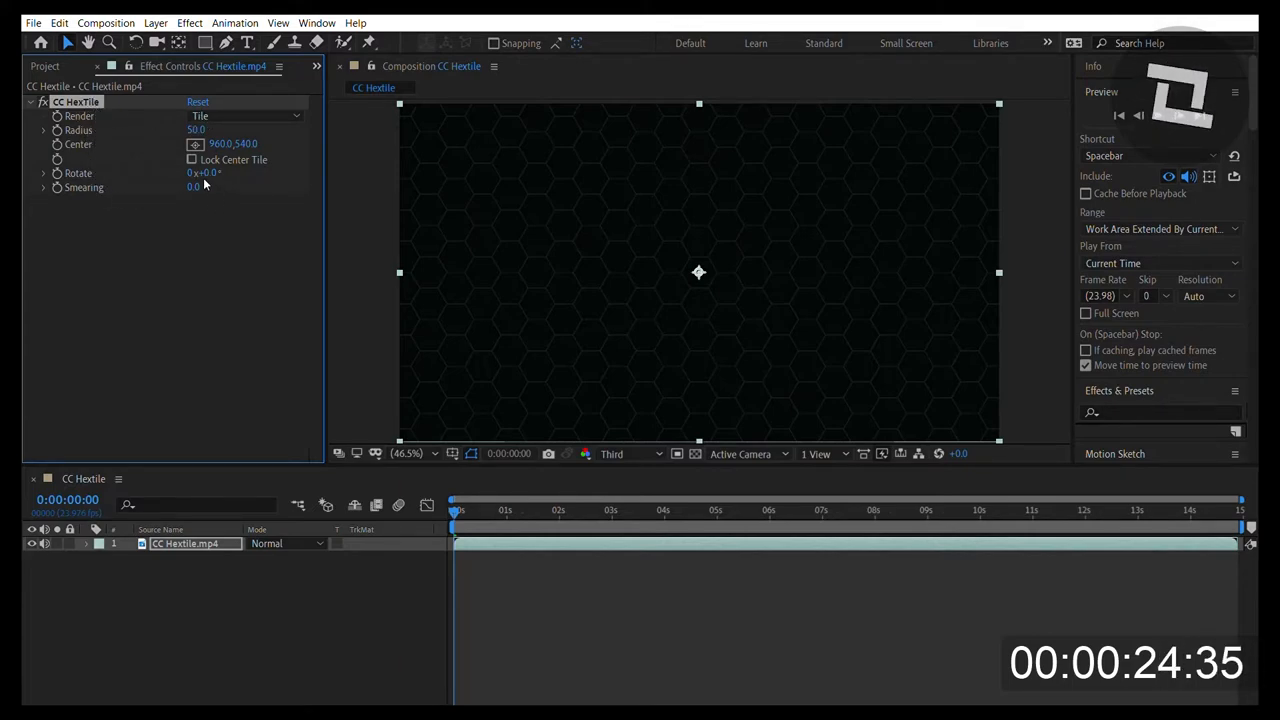
# Step: Drag the CC HexTile Radius value down from 50.0 to 34.0
pyautogui.moveTo(205, 130); pyautogui.dragTo(189, 130)
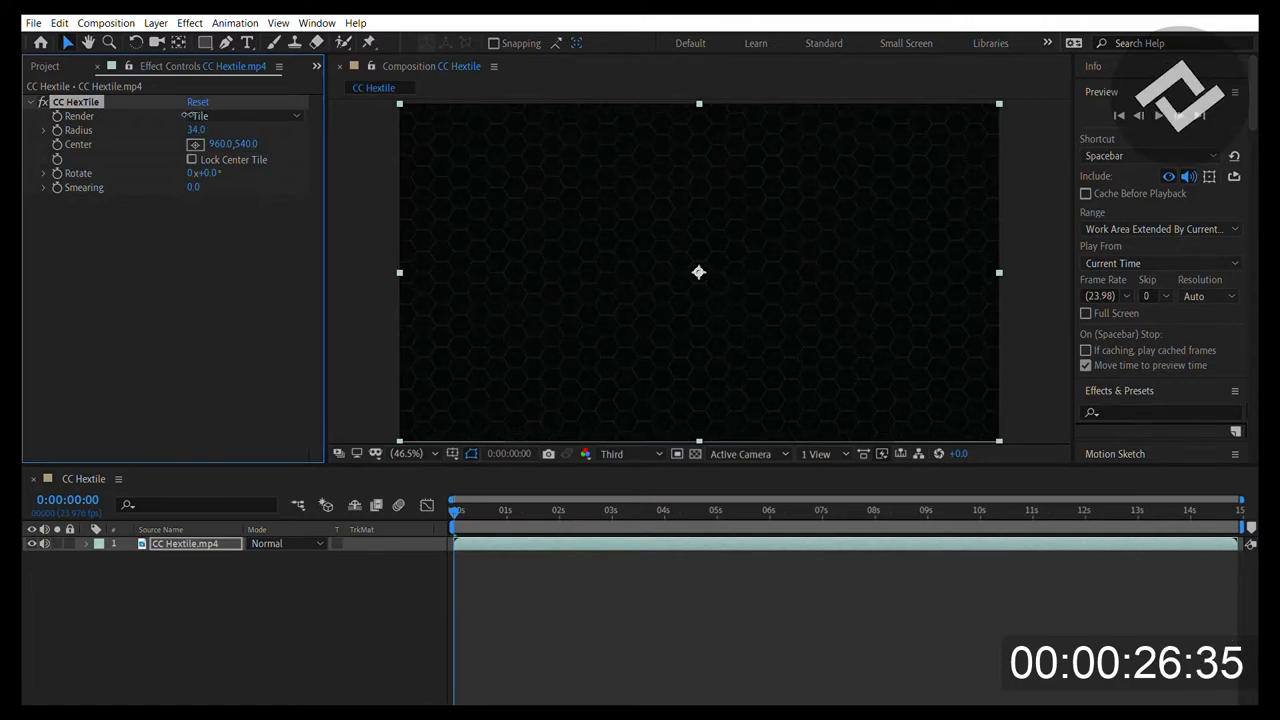